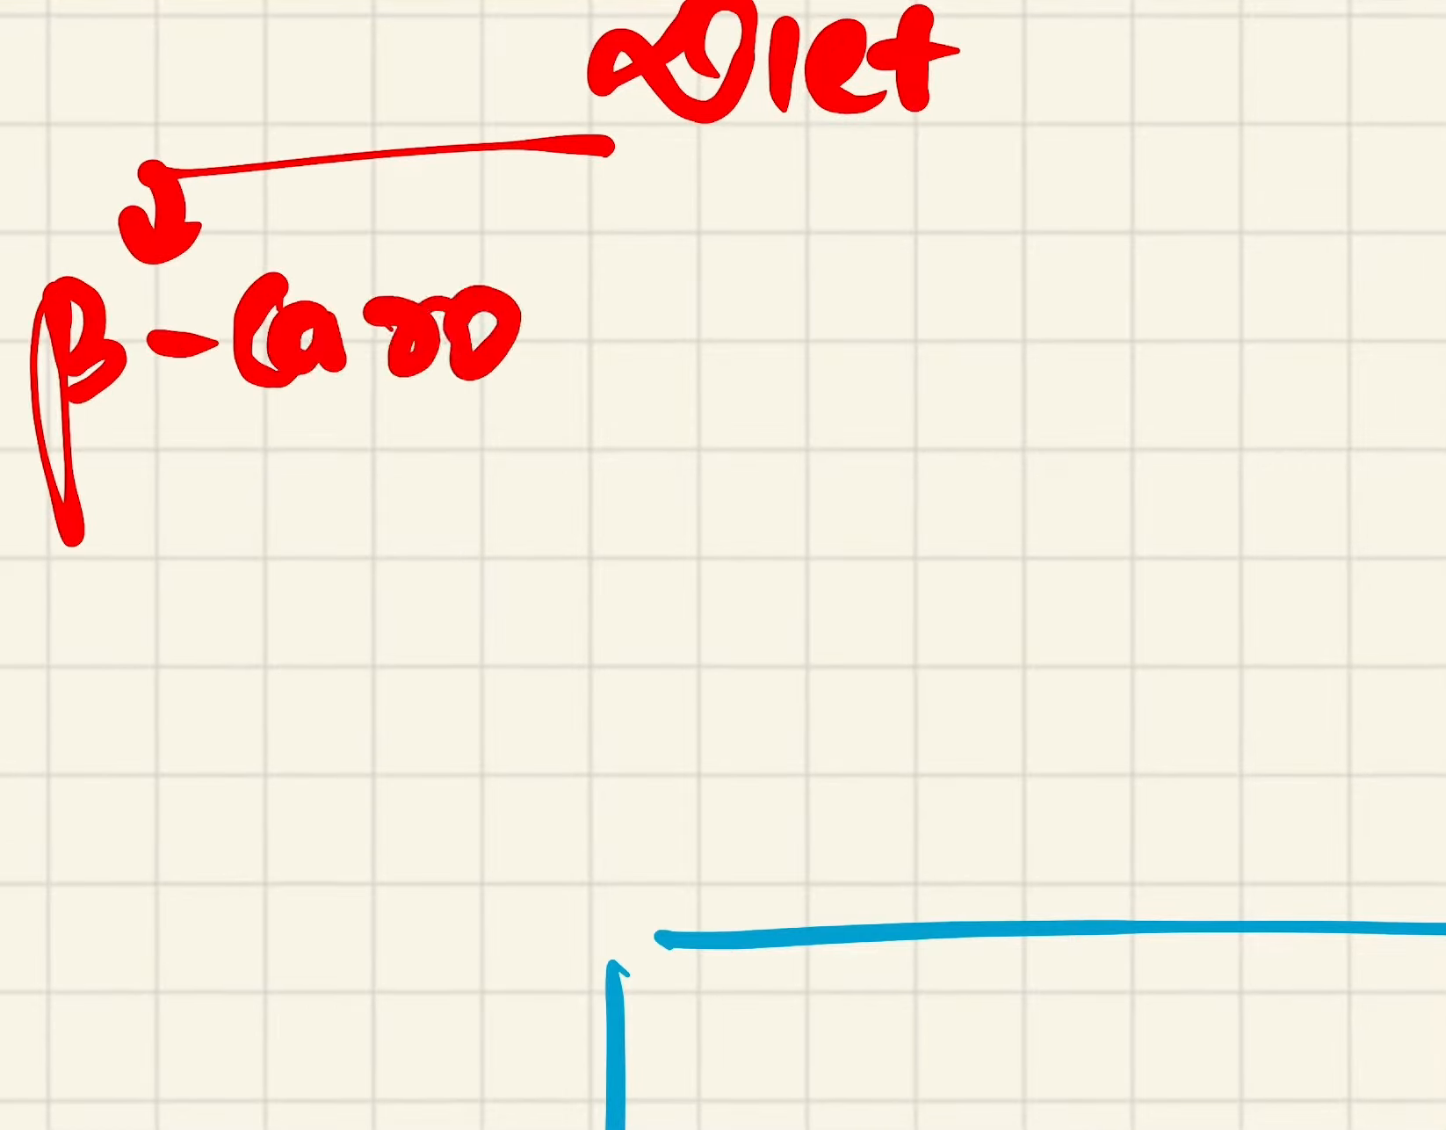
Finish writing beta-carotene in red and draw the blue intestine box line with arrow.
{"action": "type", "text": "tene"}
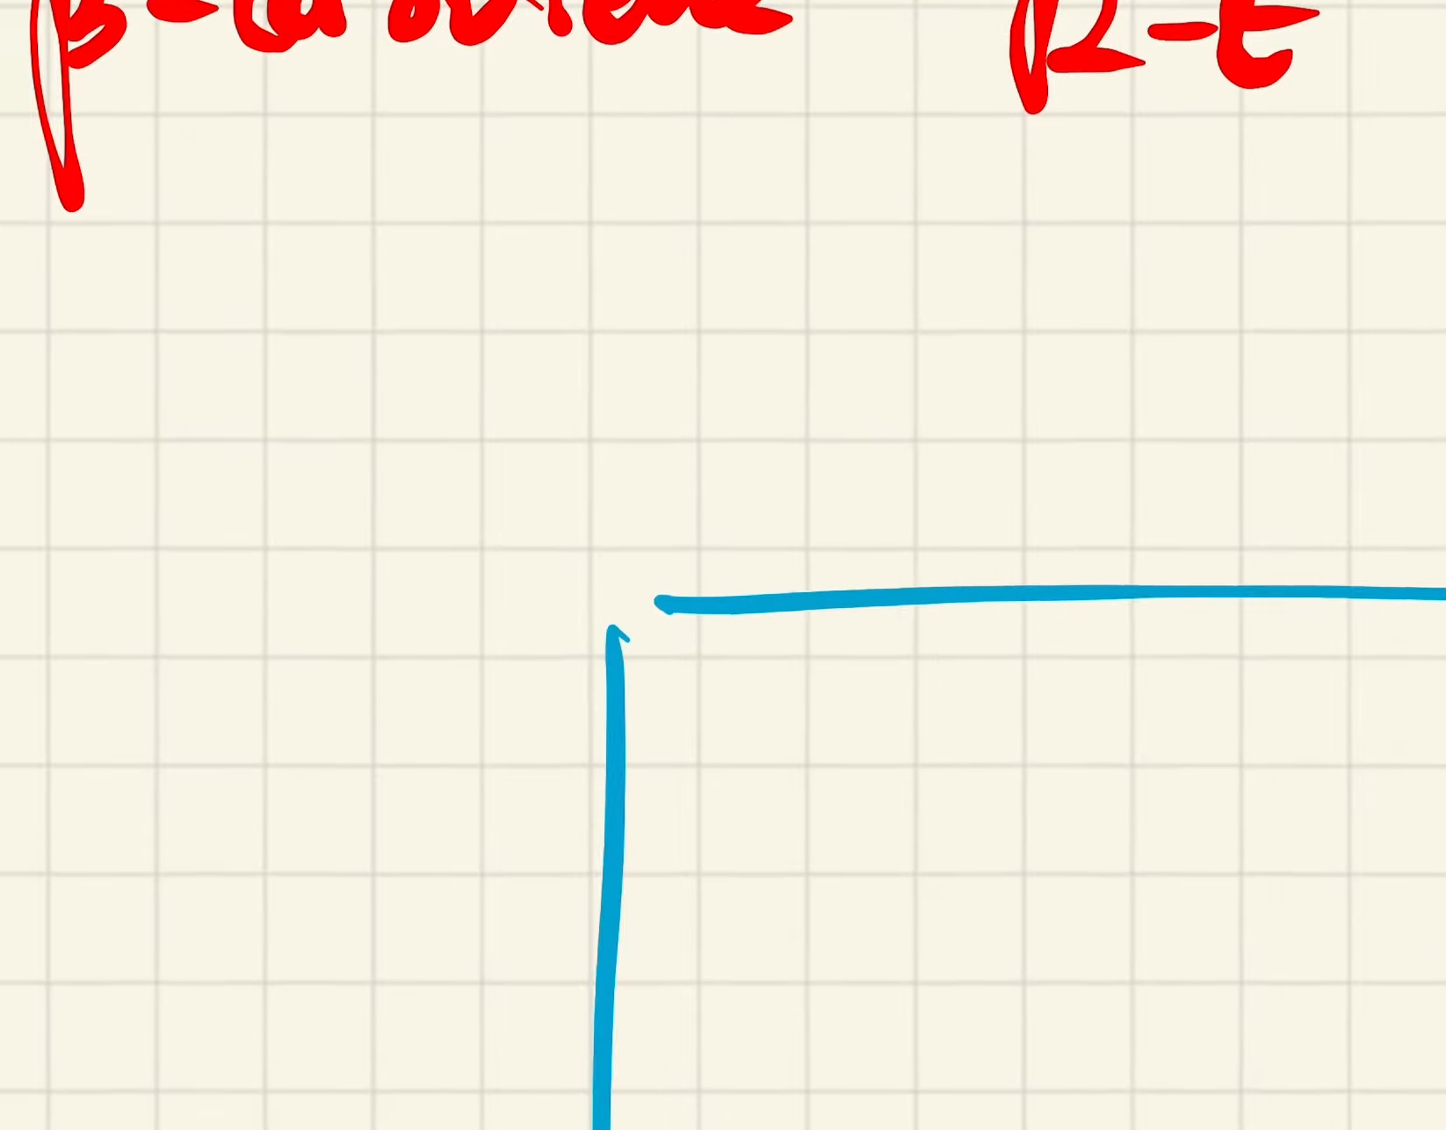
{"action": "left_click_drag", "start_coordinate": [1097, 119], "coordinate": [1095, 359]}
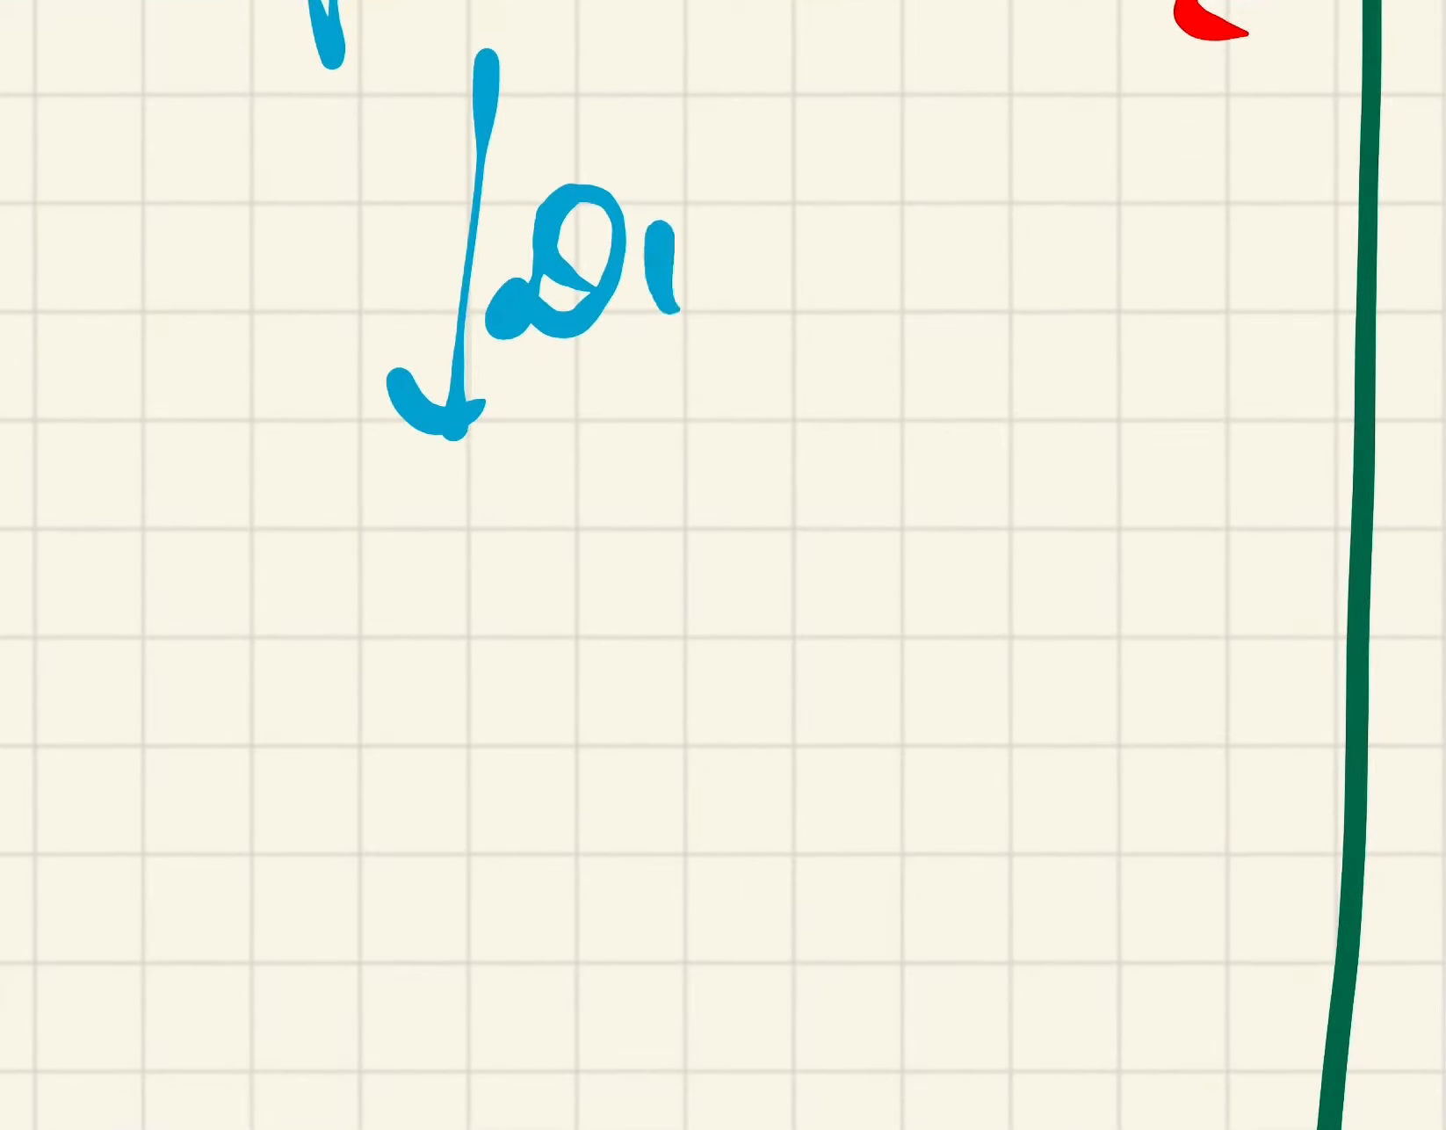
Write the Retinal-to-retinol chain with an FFL arrow feeding the pathway toward the liver.
{"action": "type", "text": "oxyg"}
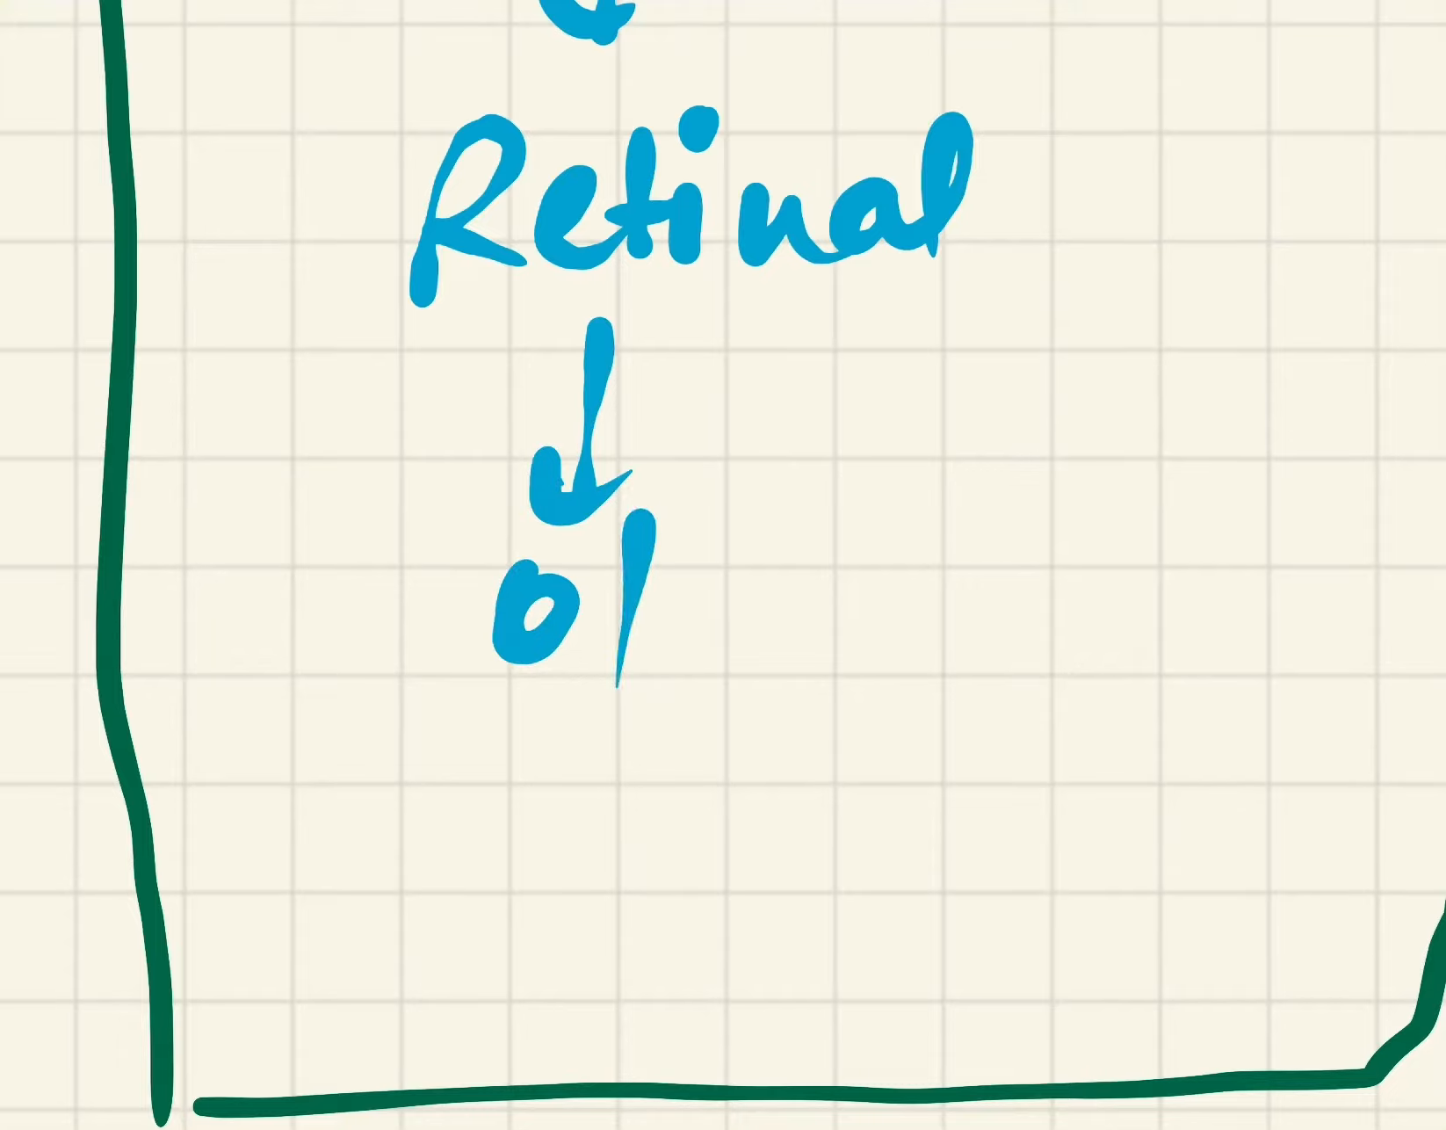
{"action": "left_click_drag", "start_coordinate": [304, 794], "coordinate": [553, 932]}
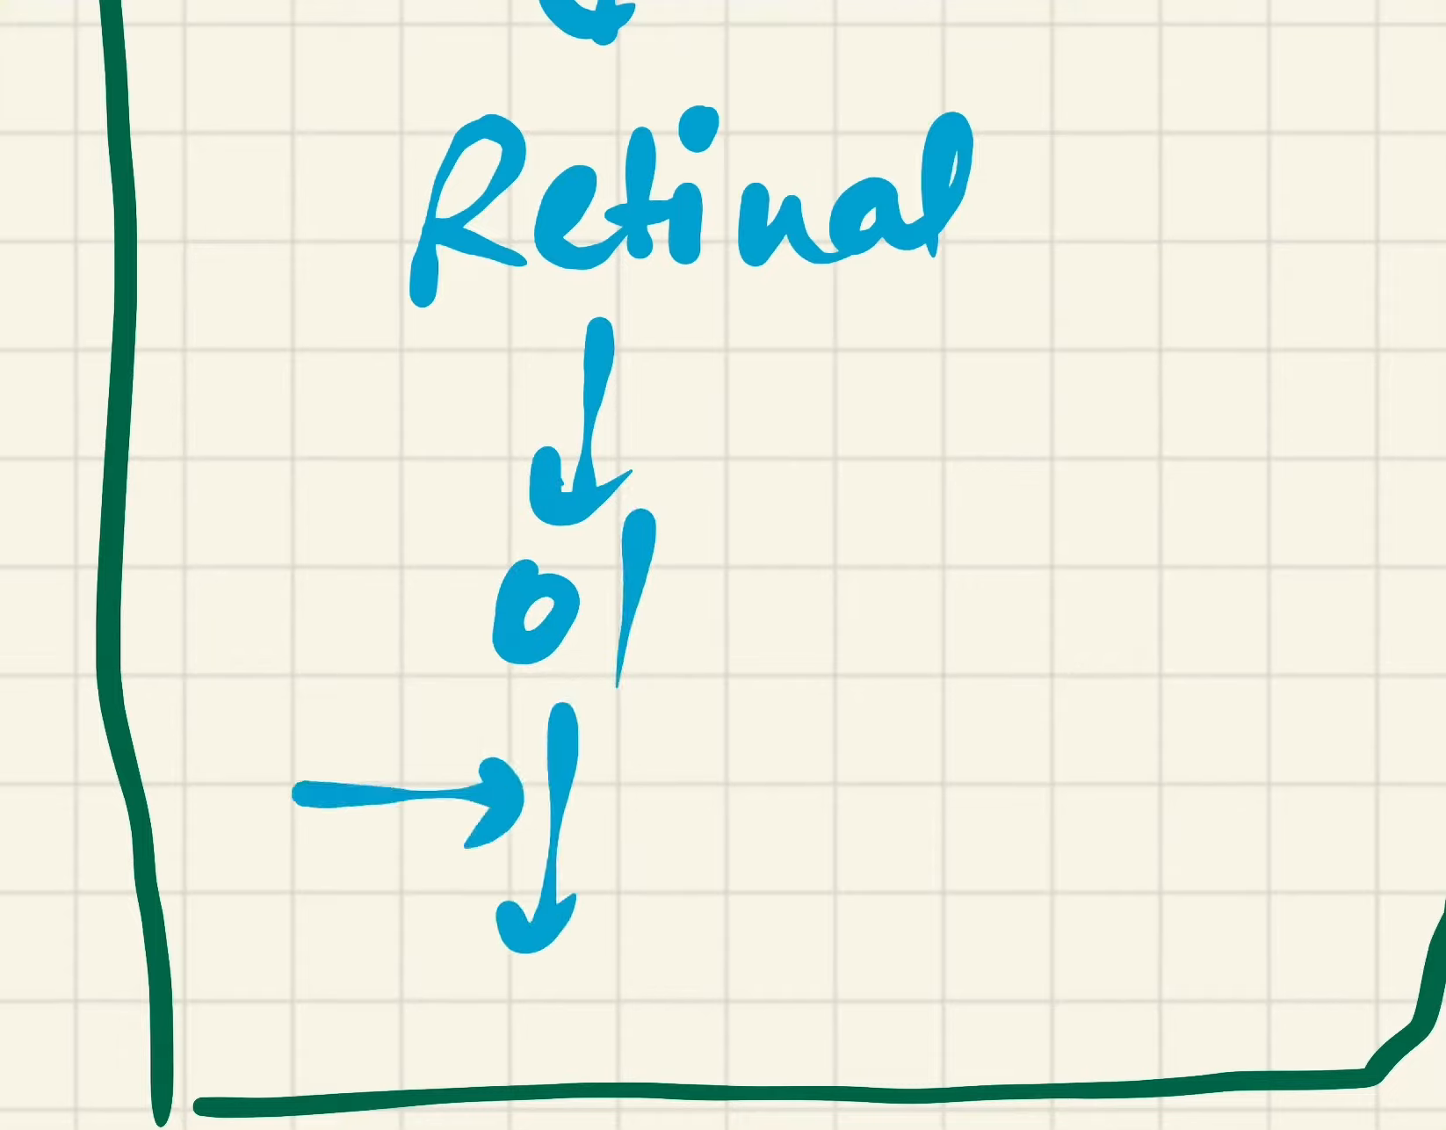
{"action": "type", "text": "FFL"}
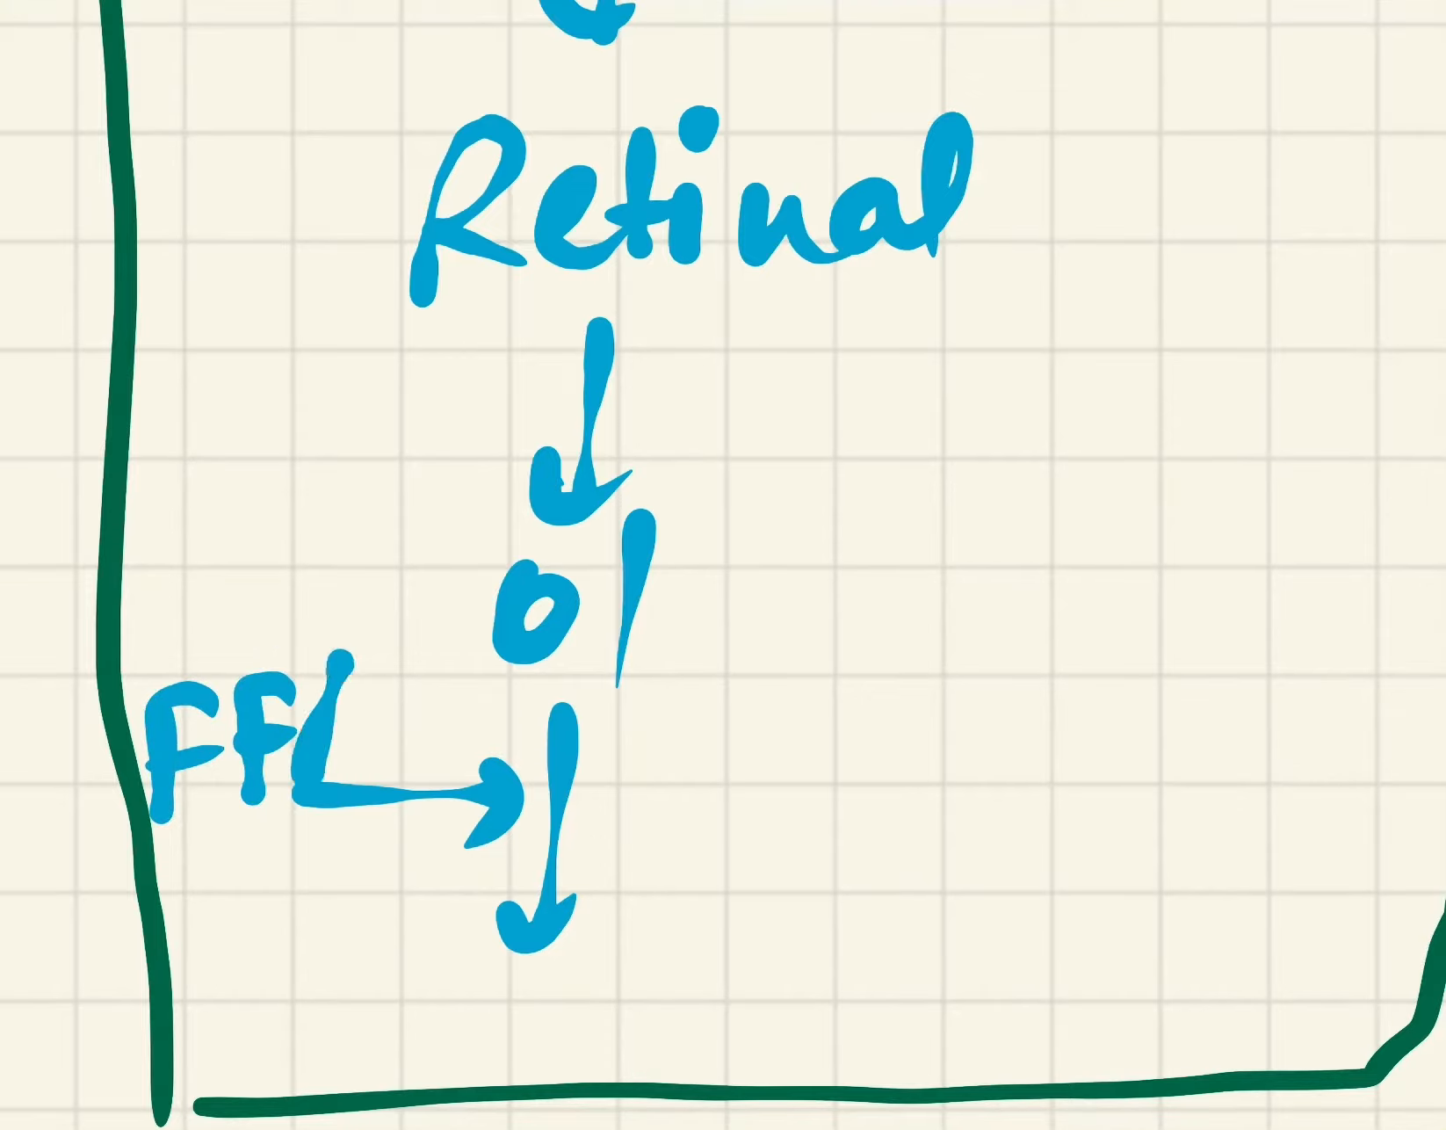
{"action": "type", "text": "A"}
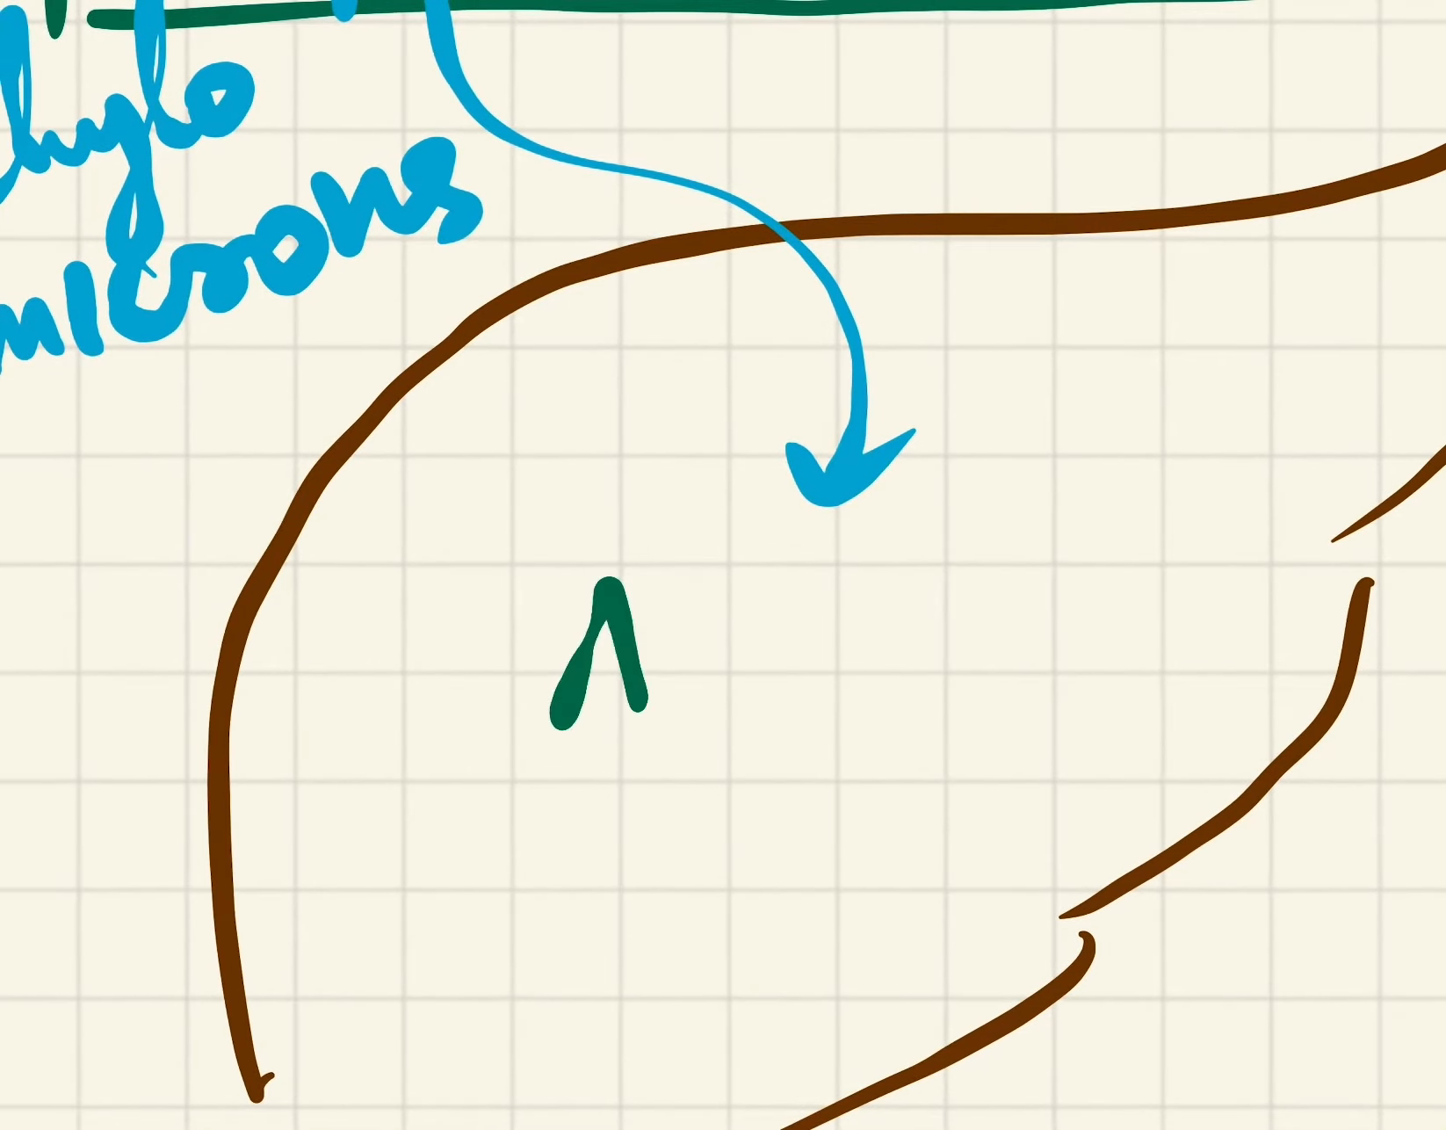
Write green 'All-trans Retinol' in the liver and a red arrow to 'Retinol + RBP'.
{"action": "type", "text": "All Too"}
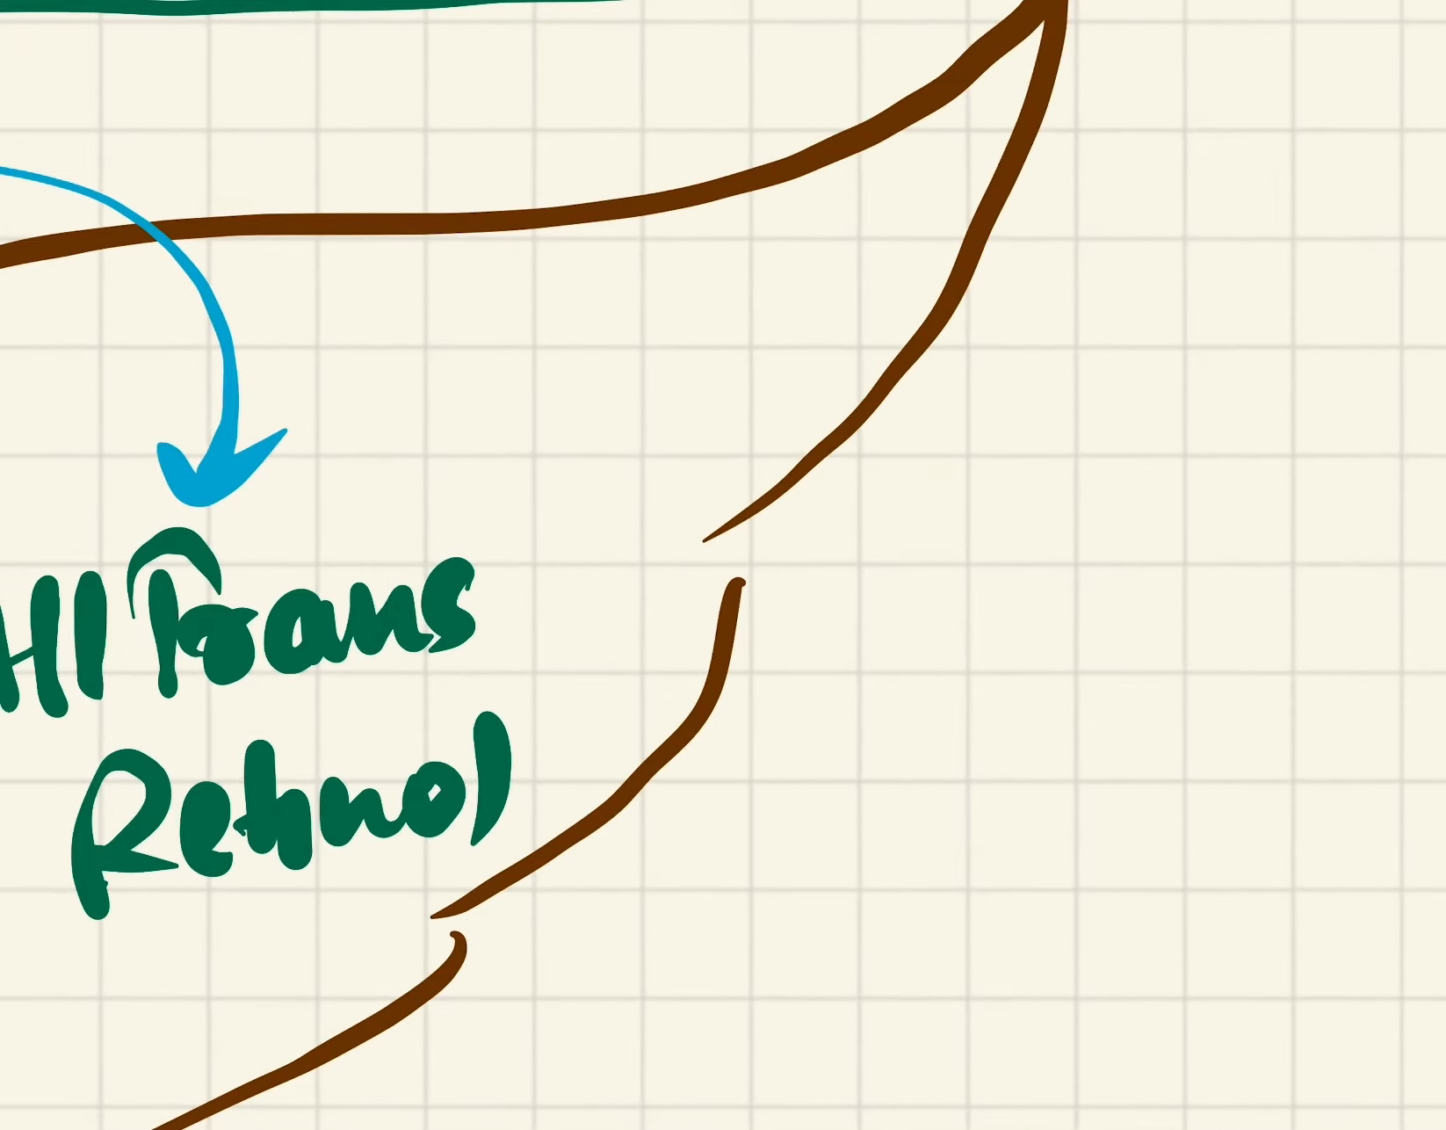
{"action": "left_click_drag", "start_coordinate": [577, 613], "coordinate": [835, 609]}
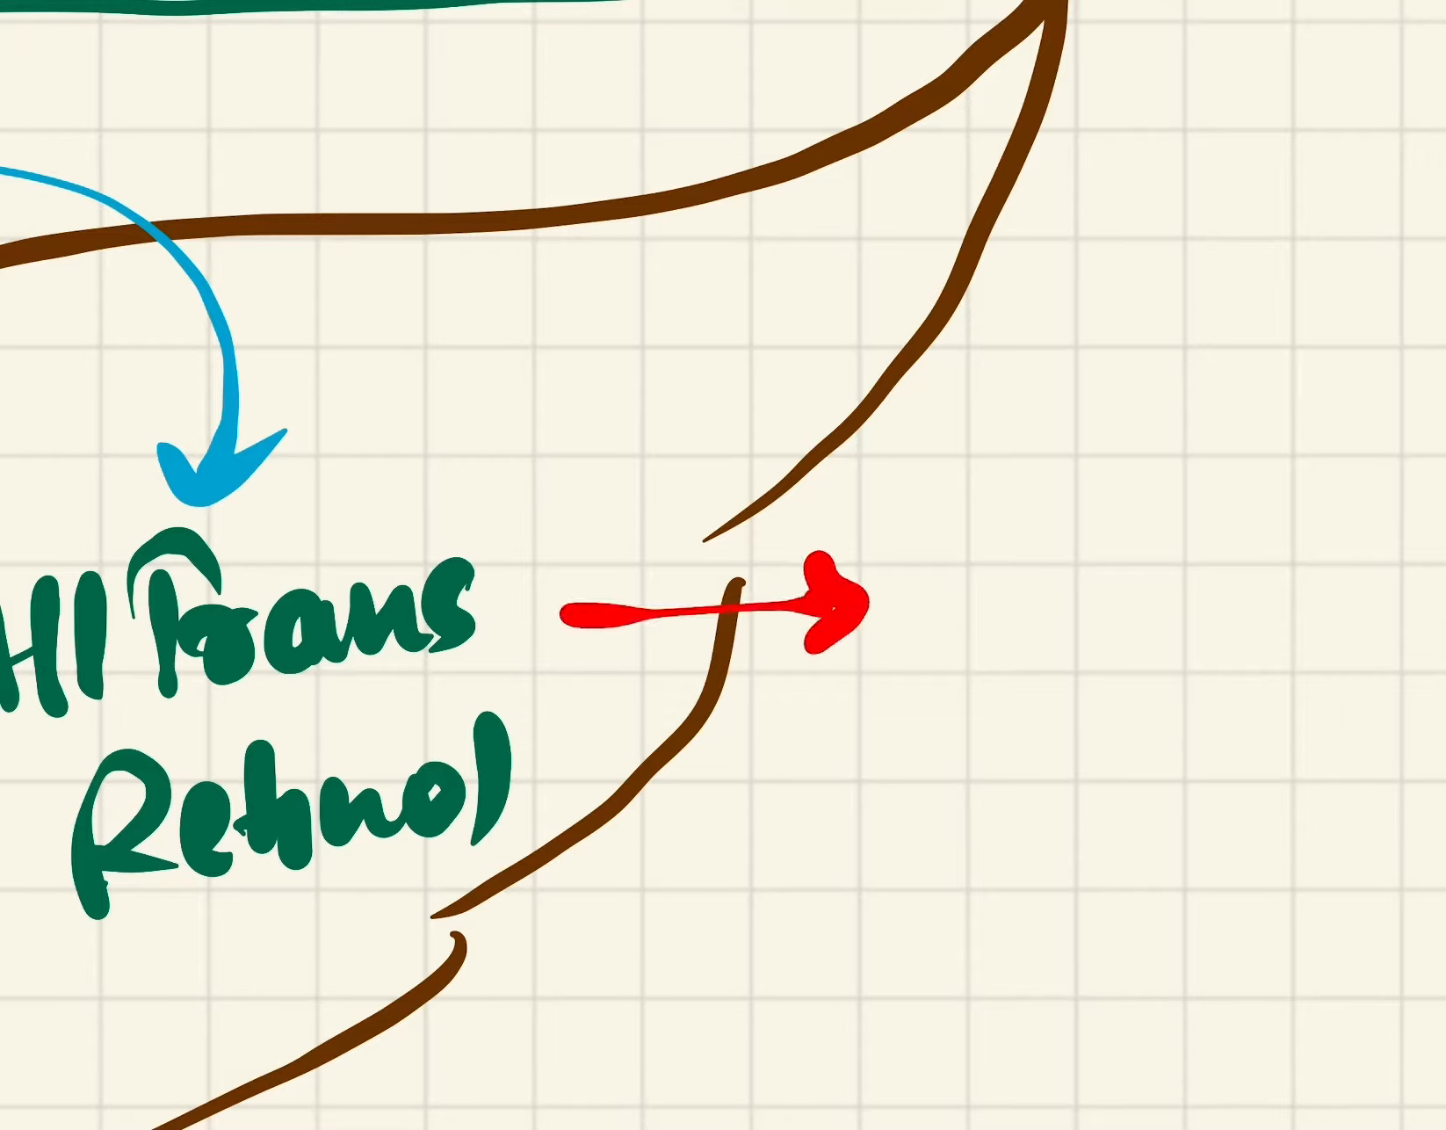
{"action": "type", "text": "Retinol"}
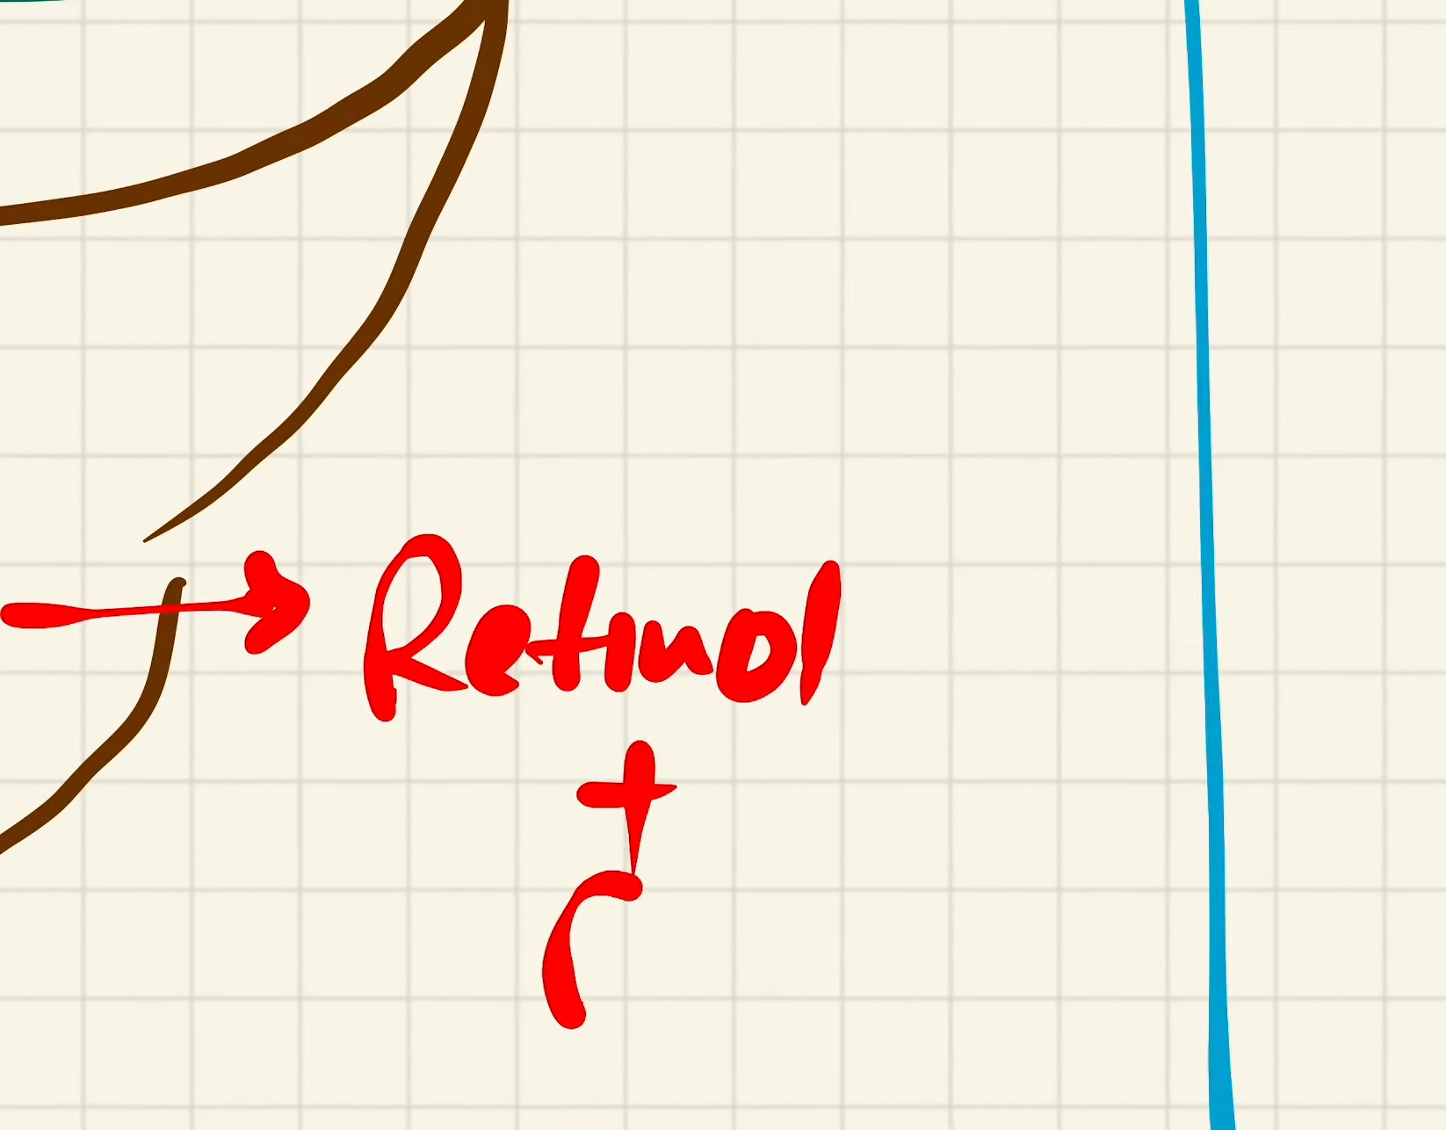
{"action": "type", "text": "RBP"}
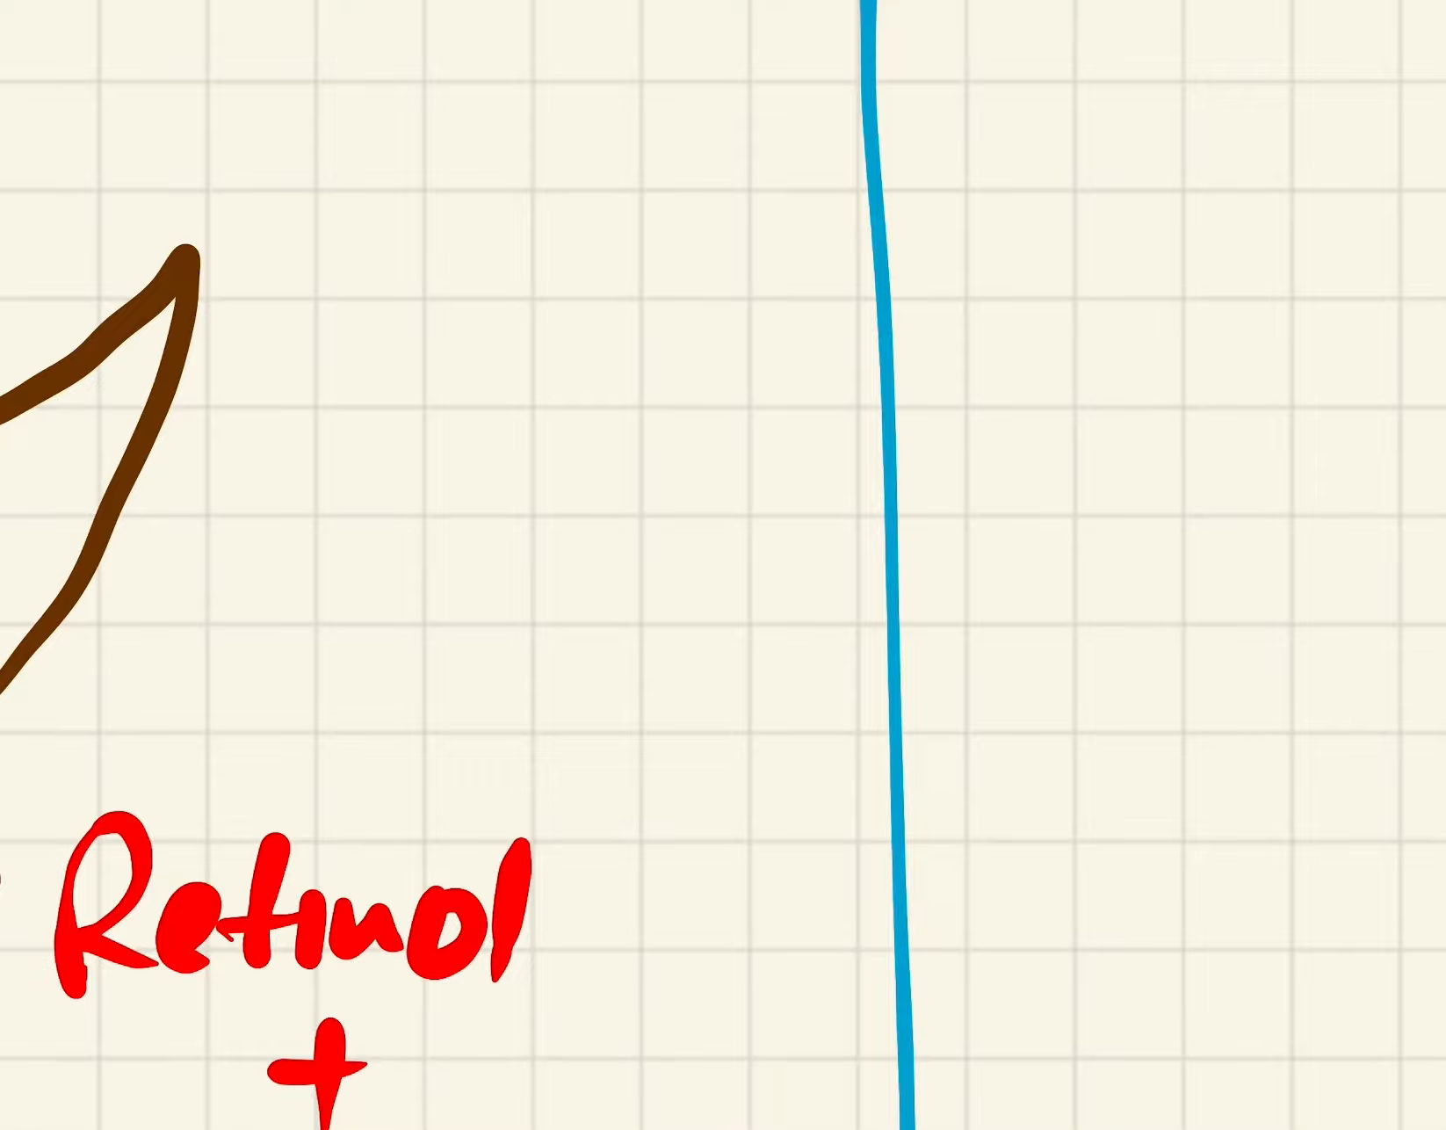
Draw the green DNA strand with a hatched nR receptor and label mRNA.
{"action": "left_click_drag", "start_coordinate": [313, 830], "coordinate": [968, 62]}
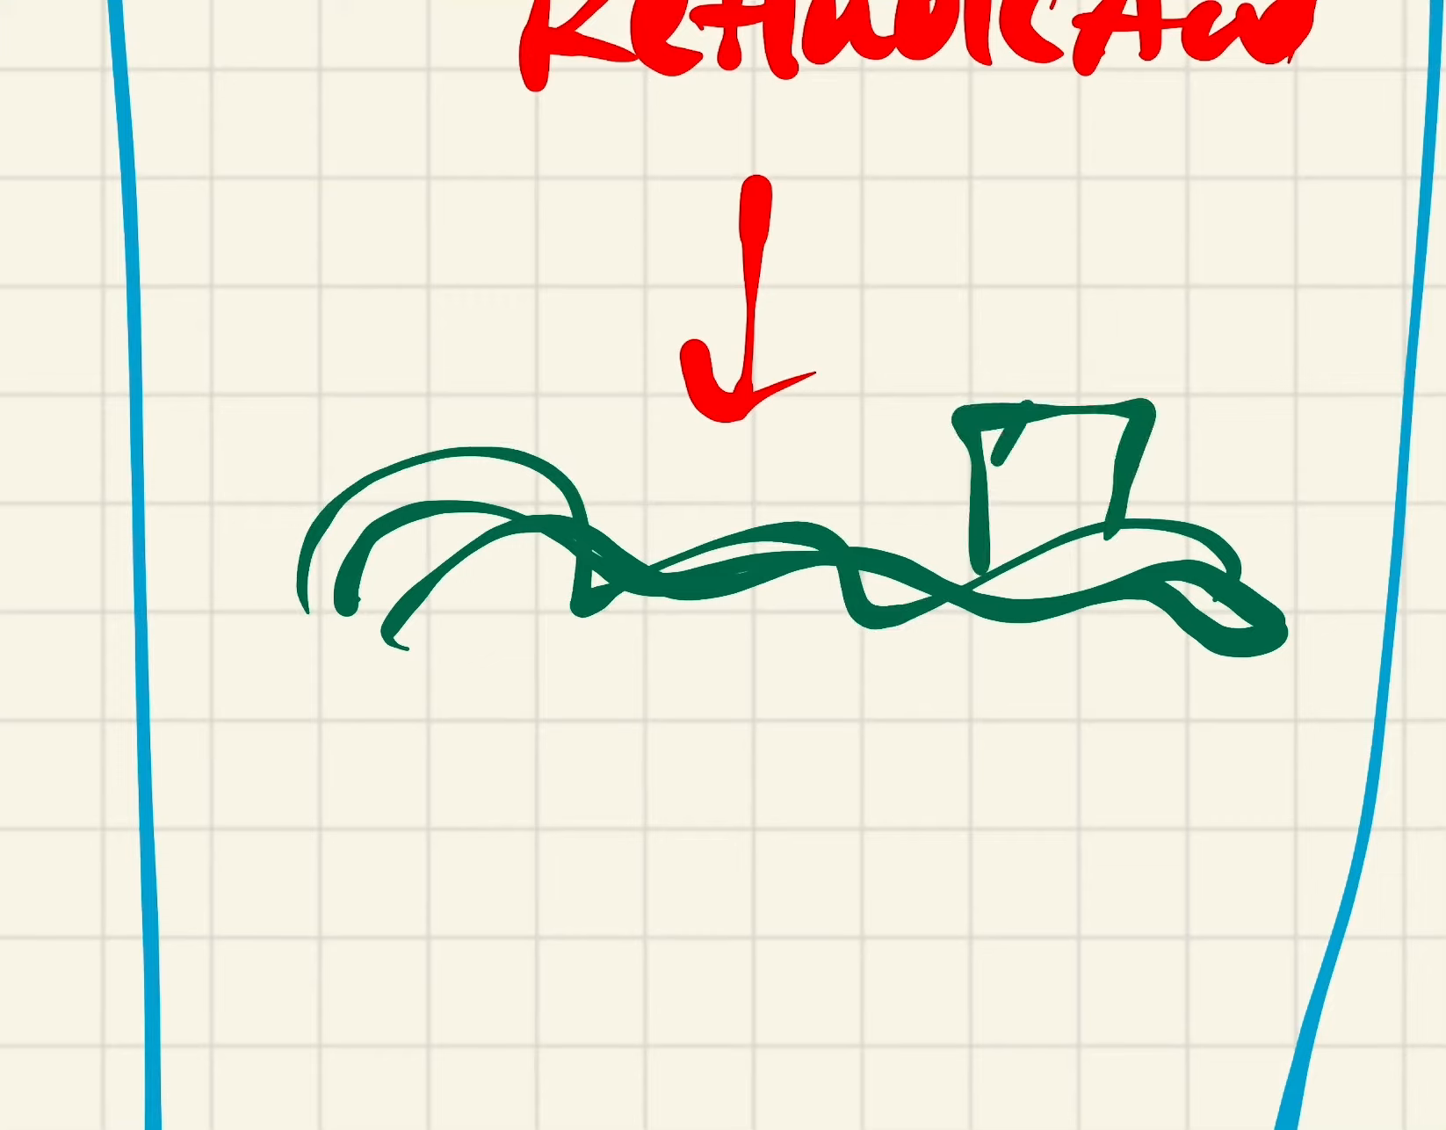
{"action": "left_click_drag", "start_coordinate": [987, 433], "coordinate": [1116, 553]}
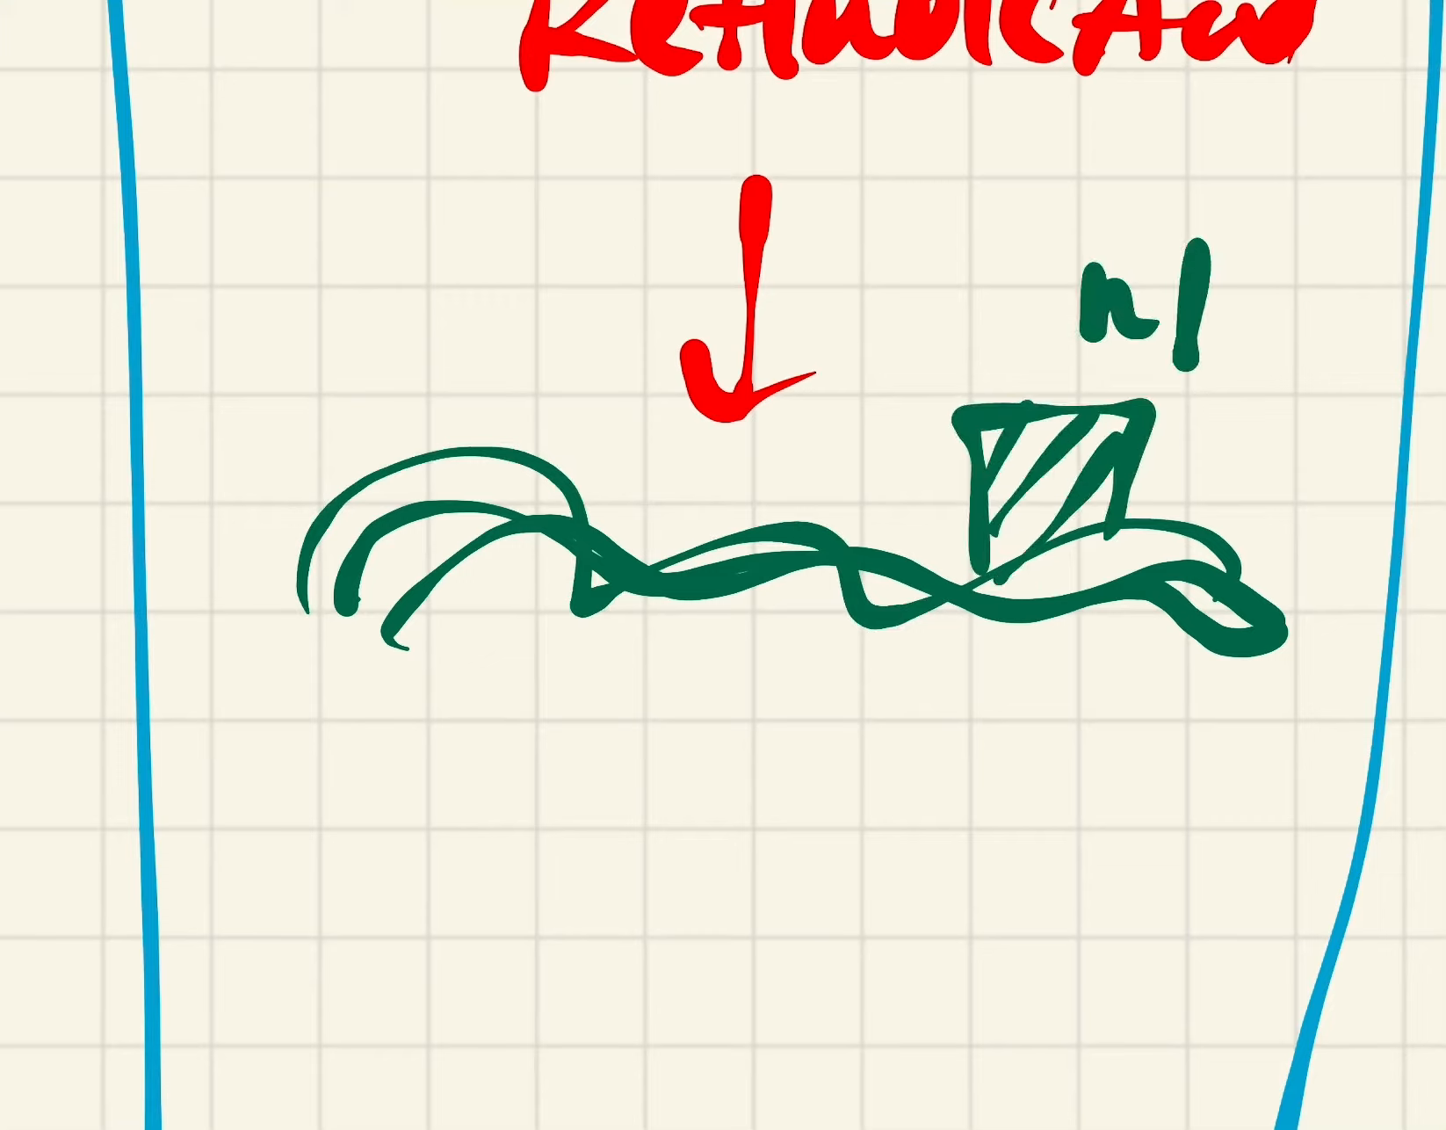
{"action": "type", "text": "mR"}
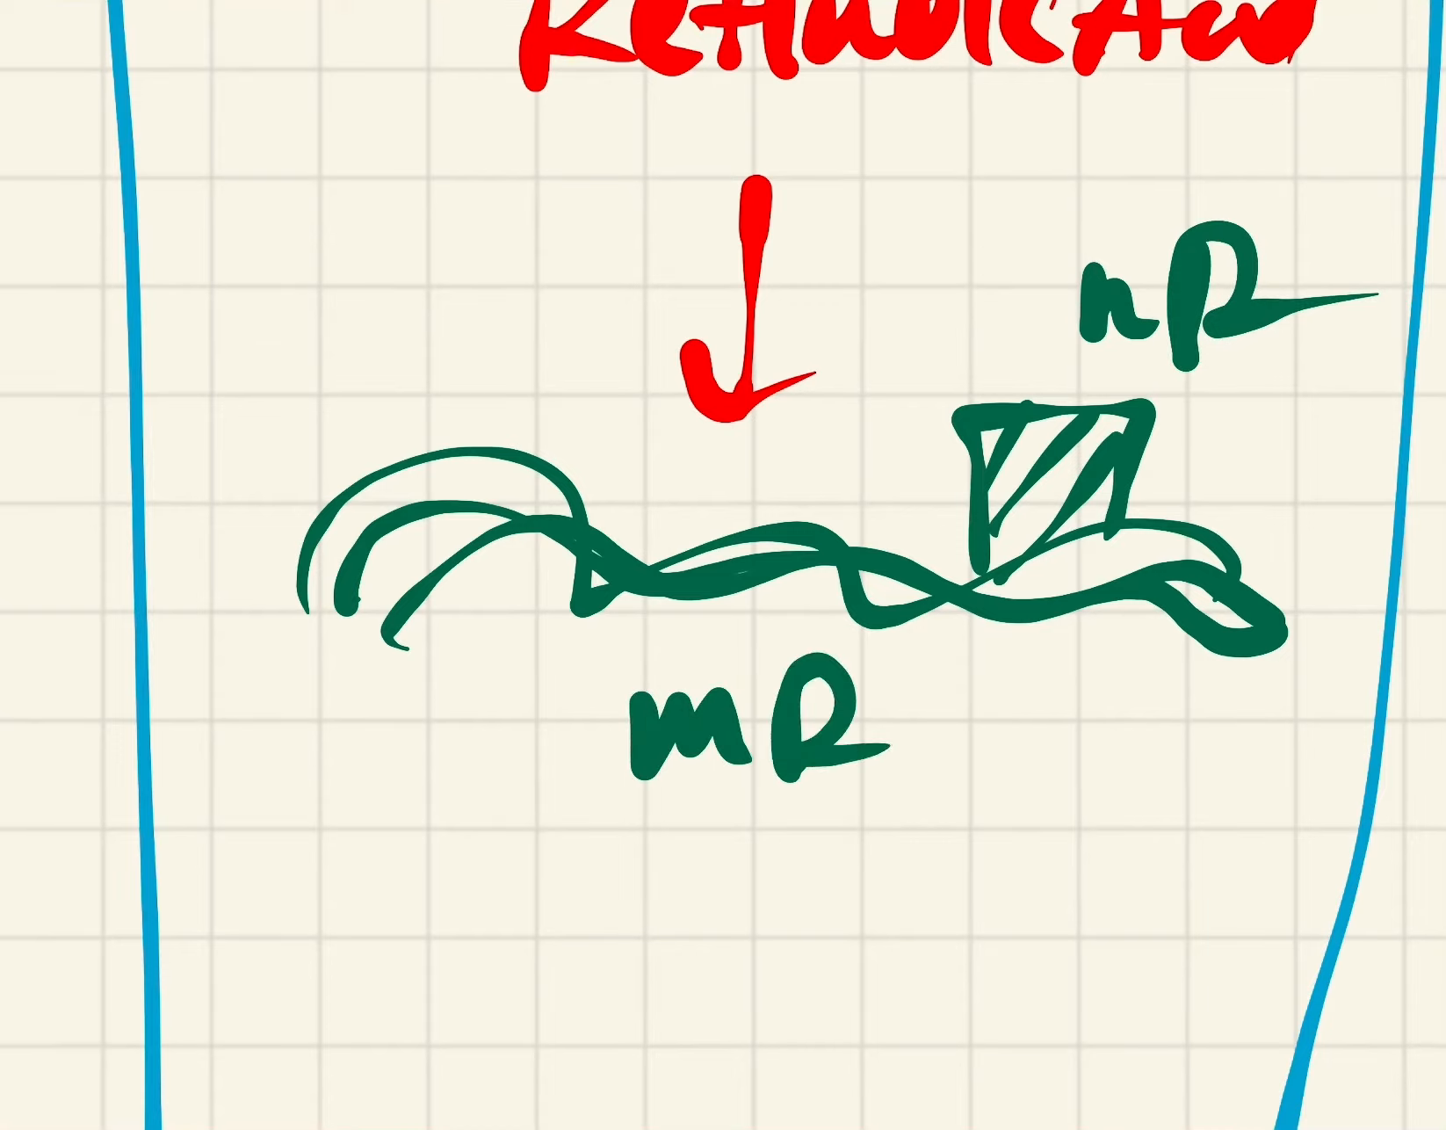
Add the red arrow leading to 'Cell Differentiation'.
{"action": "scroll", "scroll_direction": "down", "scroll_amount": 3}
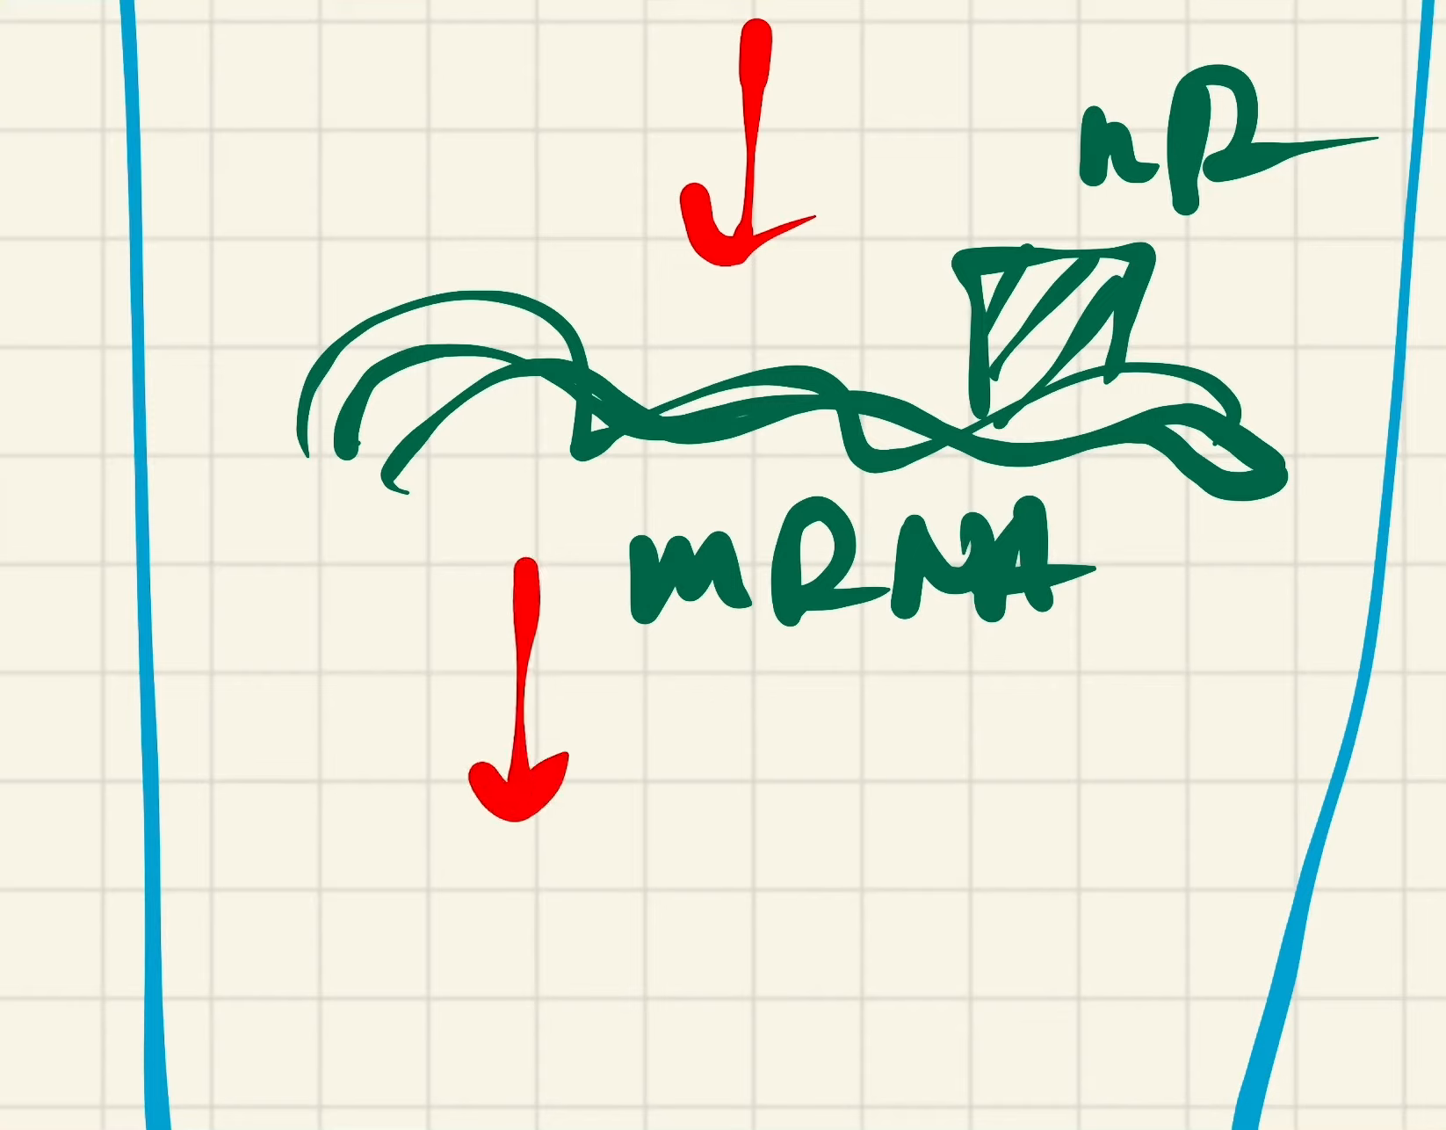
{"action": "type", "text": "ce"}
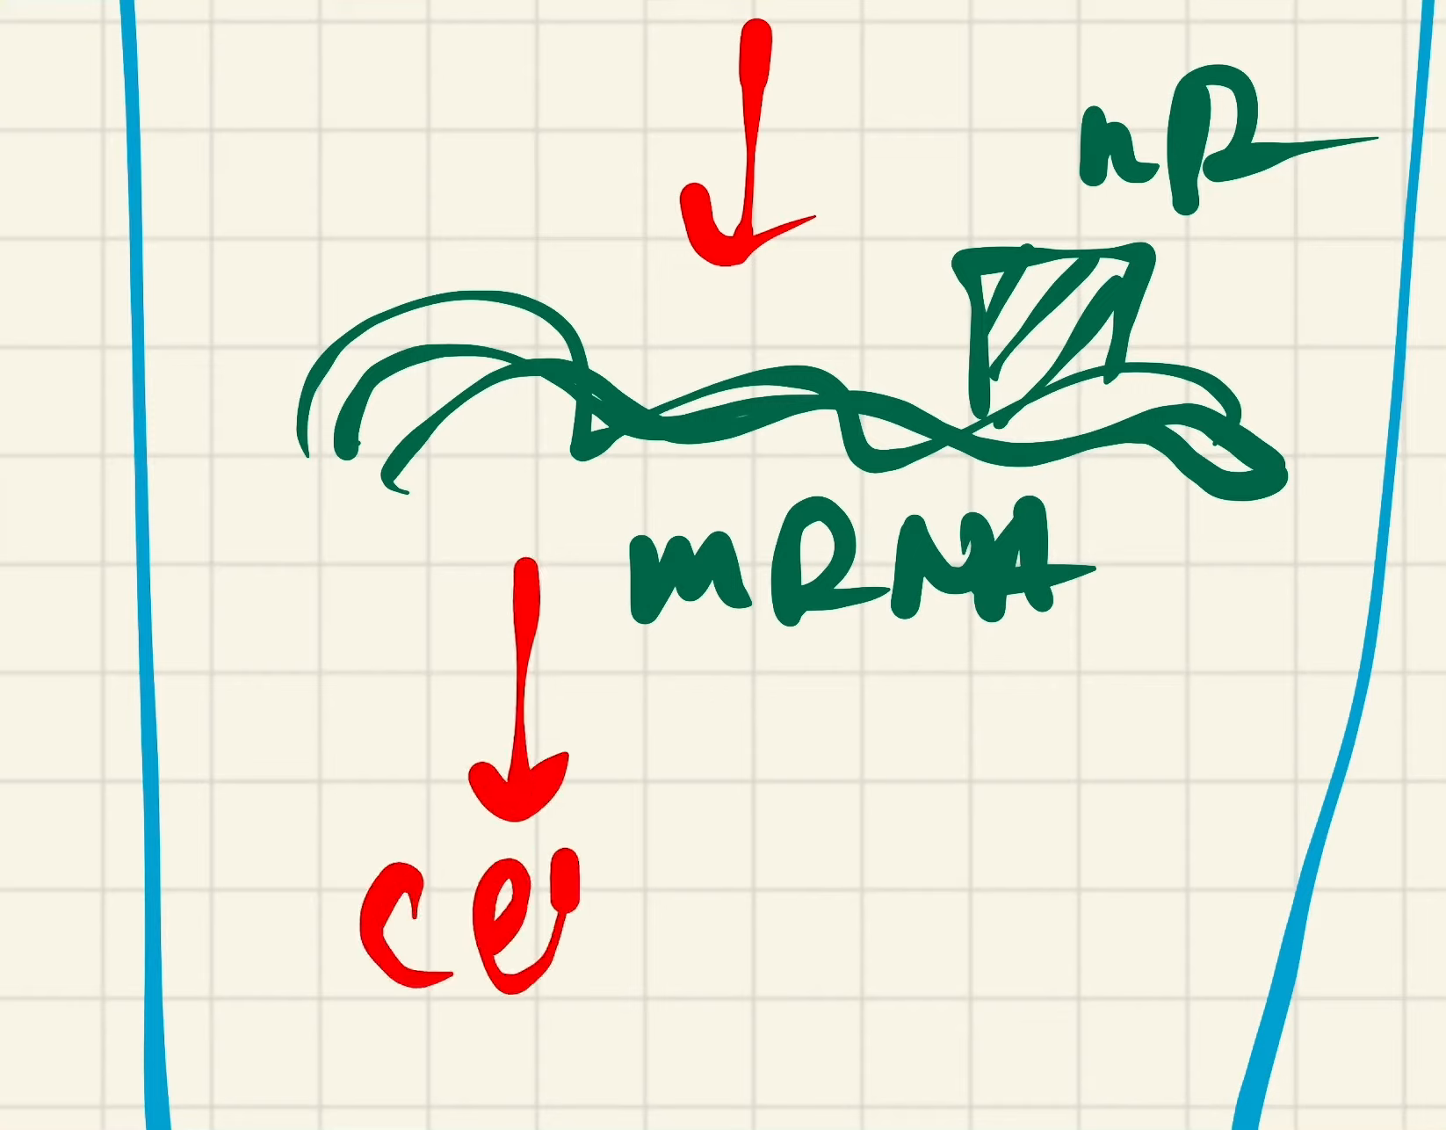
{"action": "type", "text": "cell dif"}
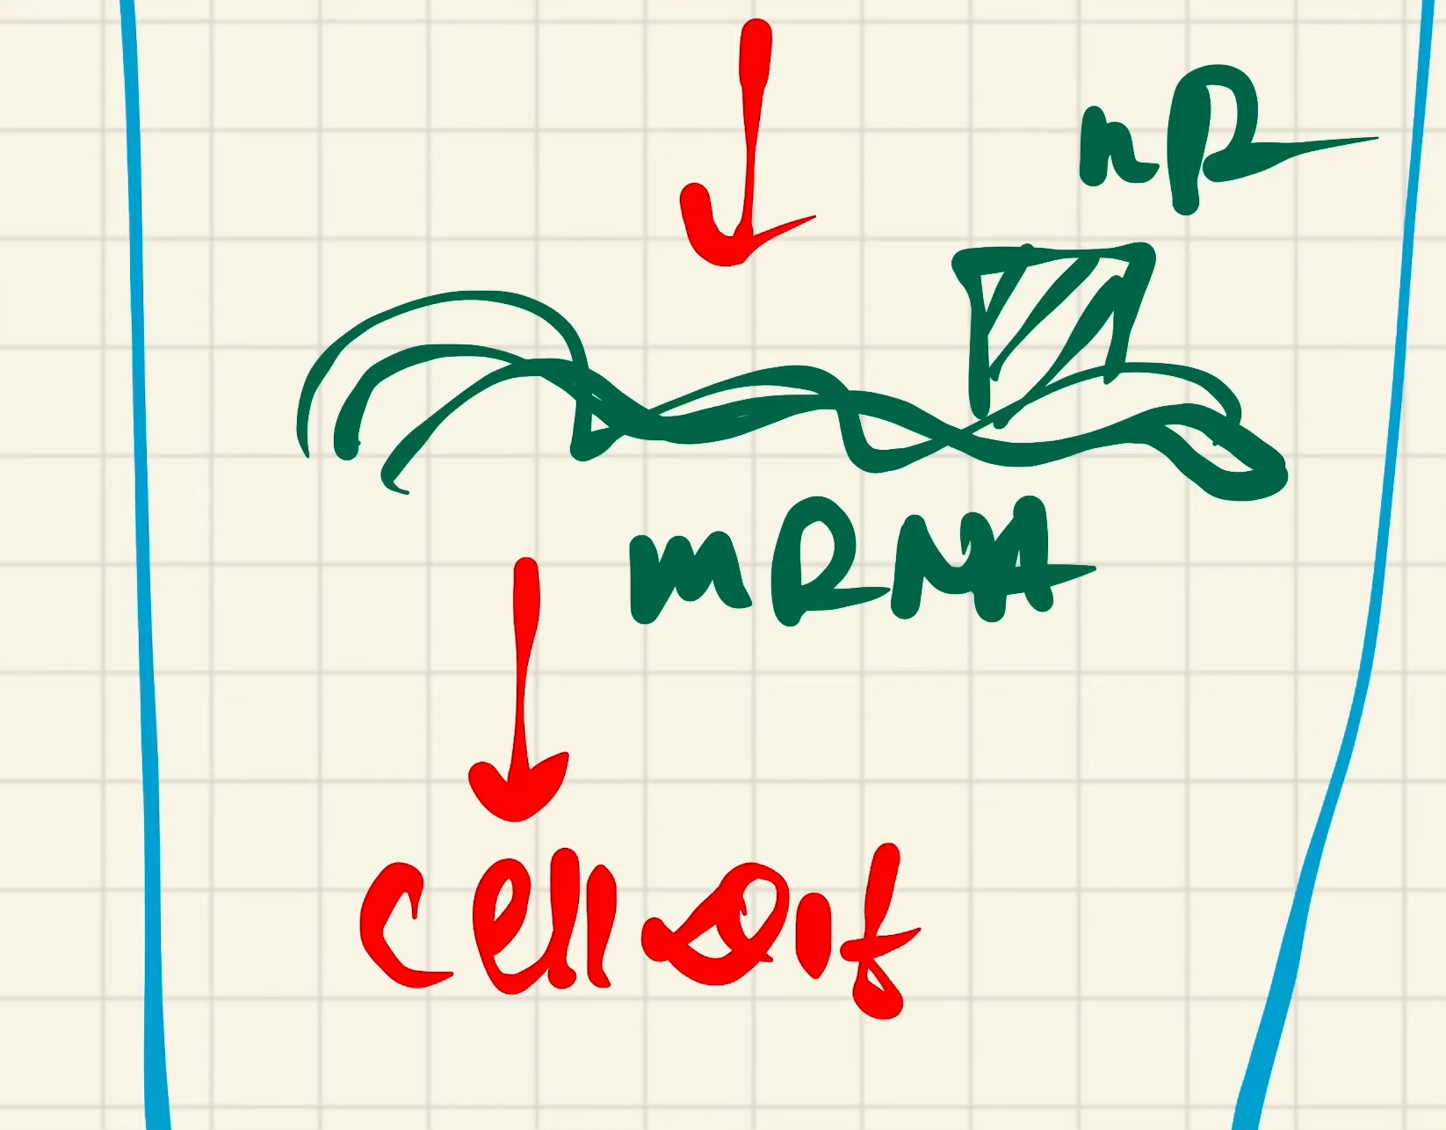
{"action": "type", "text": "feren"}
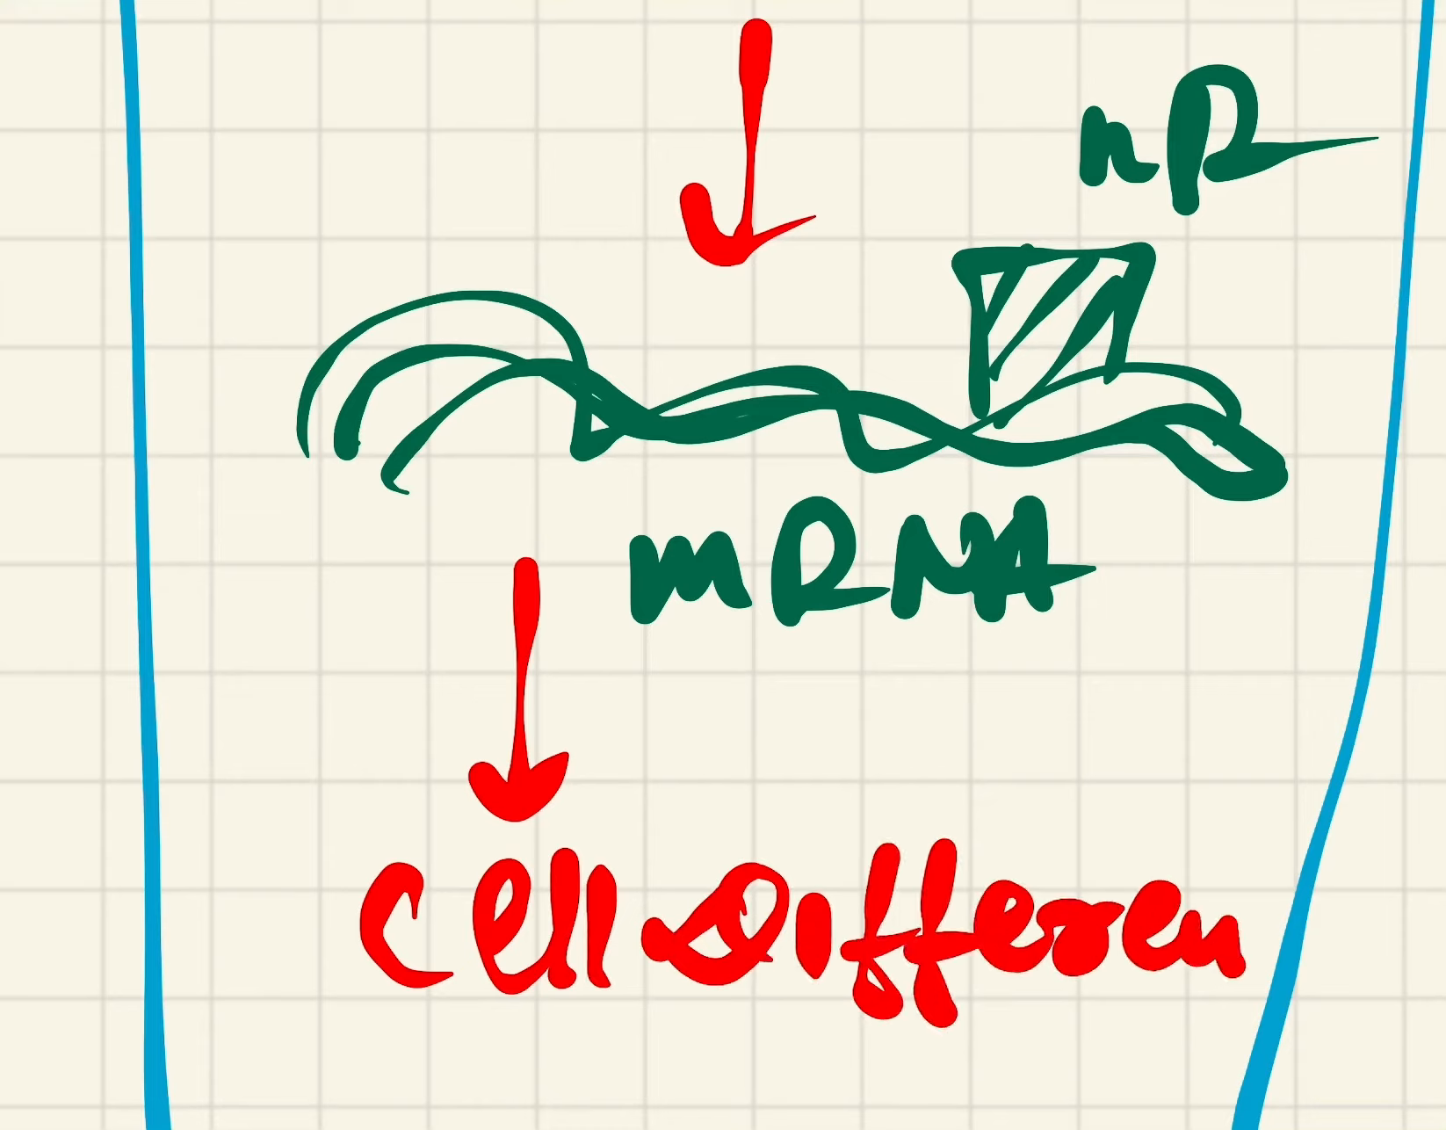